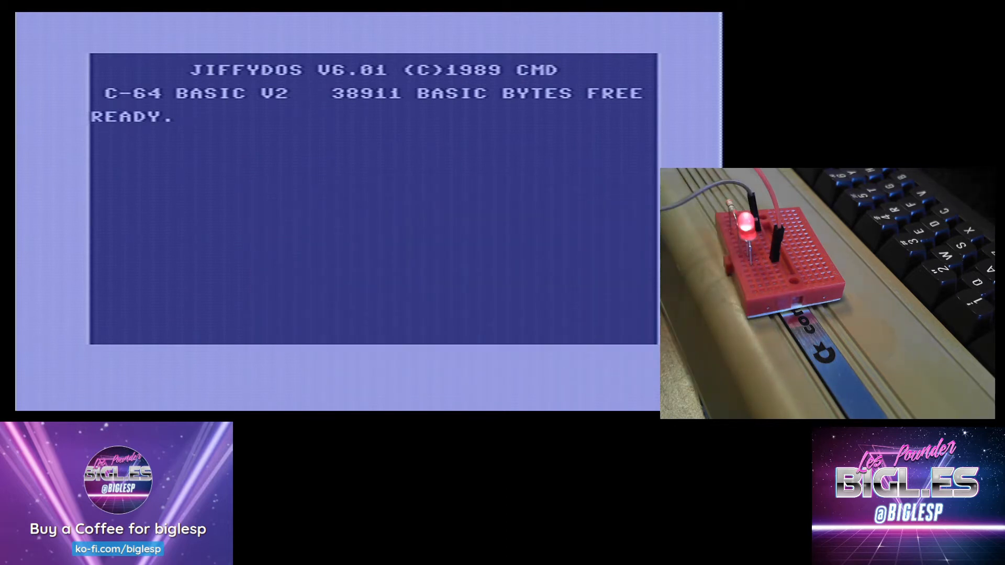
Execute POKE56579,1 directly so the LED's GPIO pin becomes an output
text(POKE)
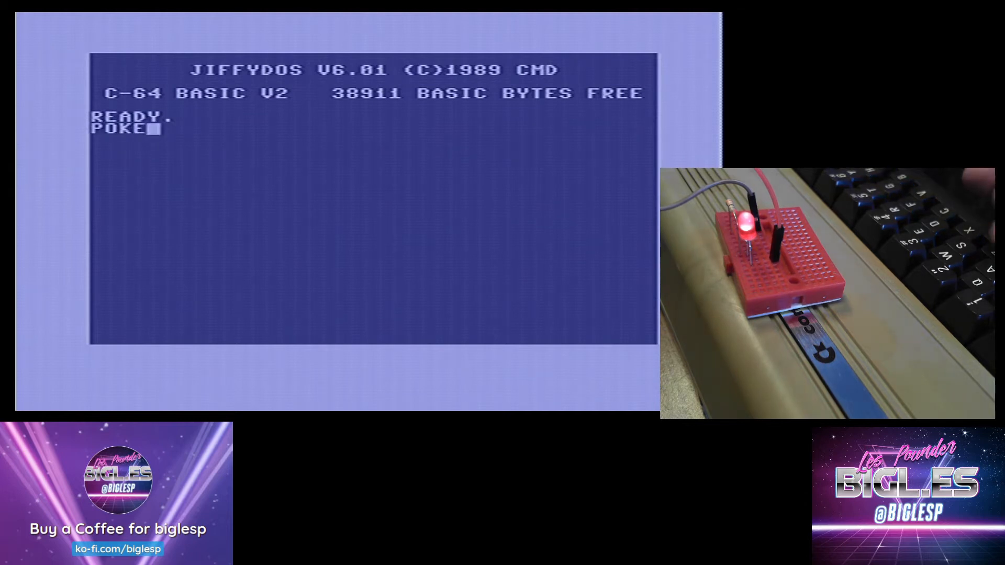
text(565)
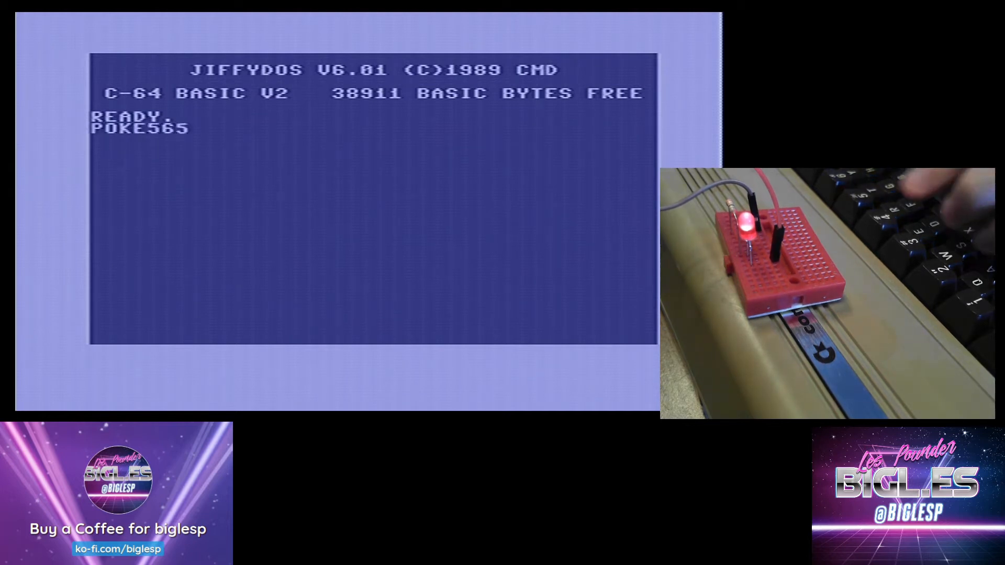
text(79)
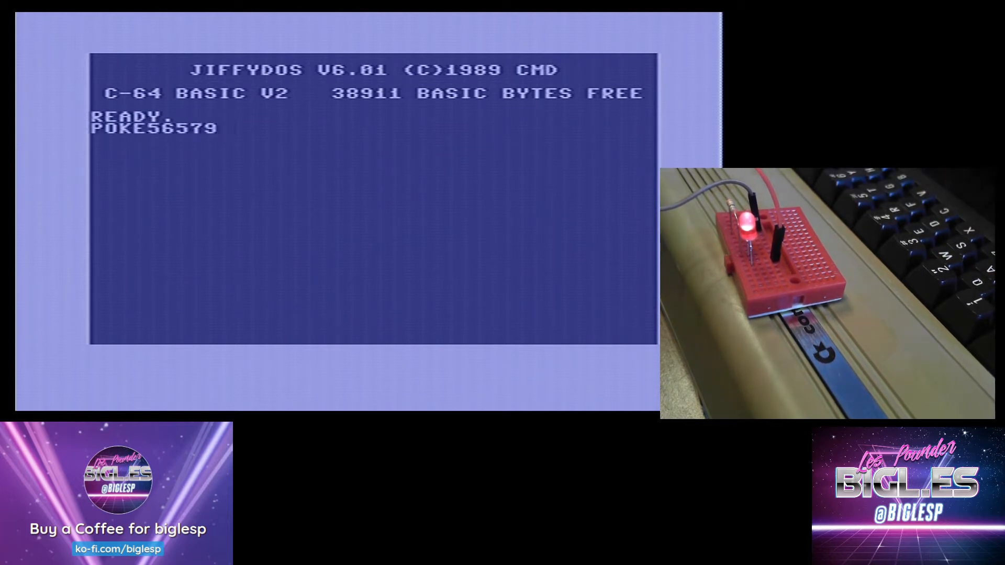
text(,1)
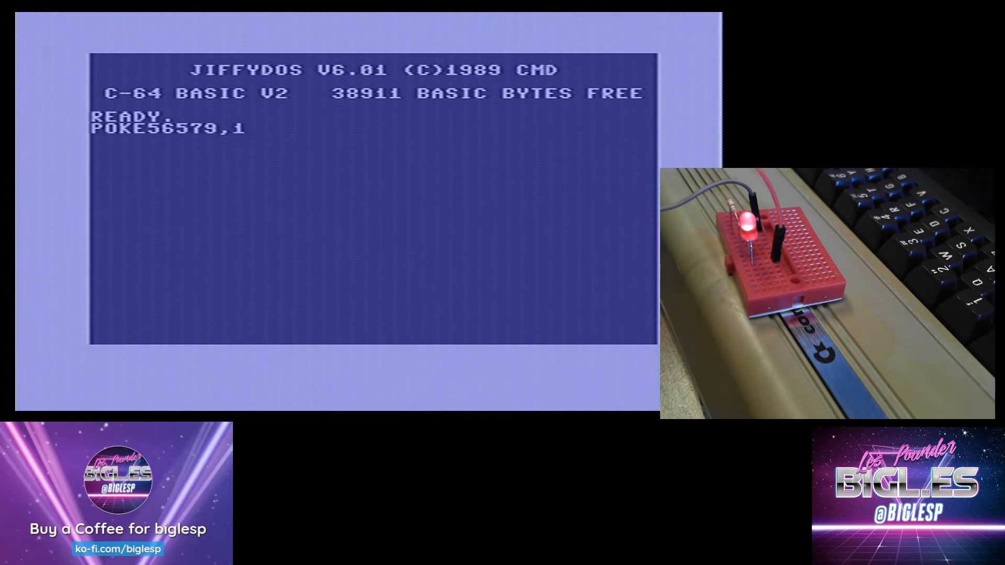
key(Return)
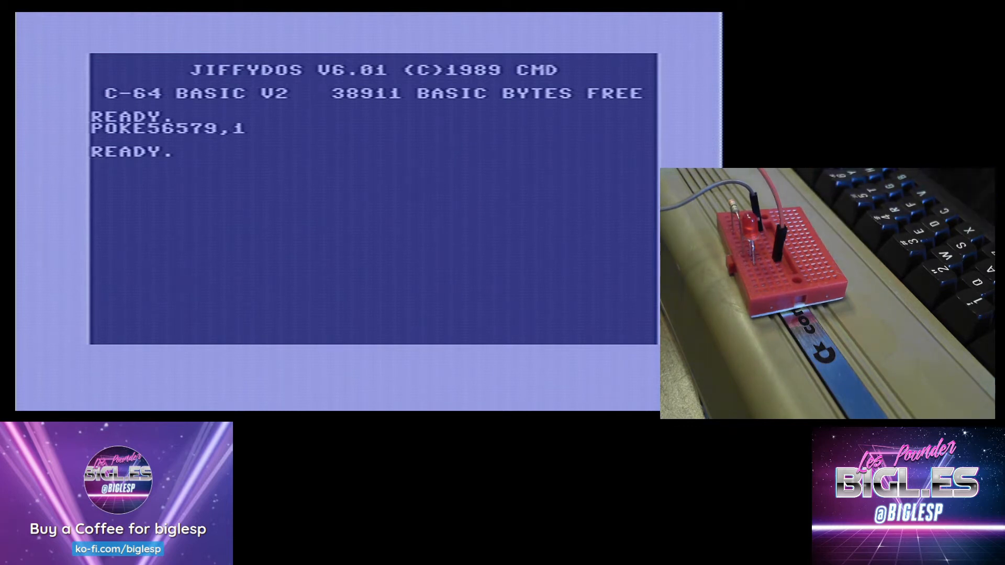
Light the breadboard LED with the direct command POKE56577,1
text(POKE)
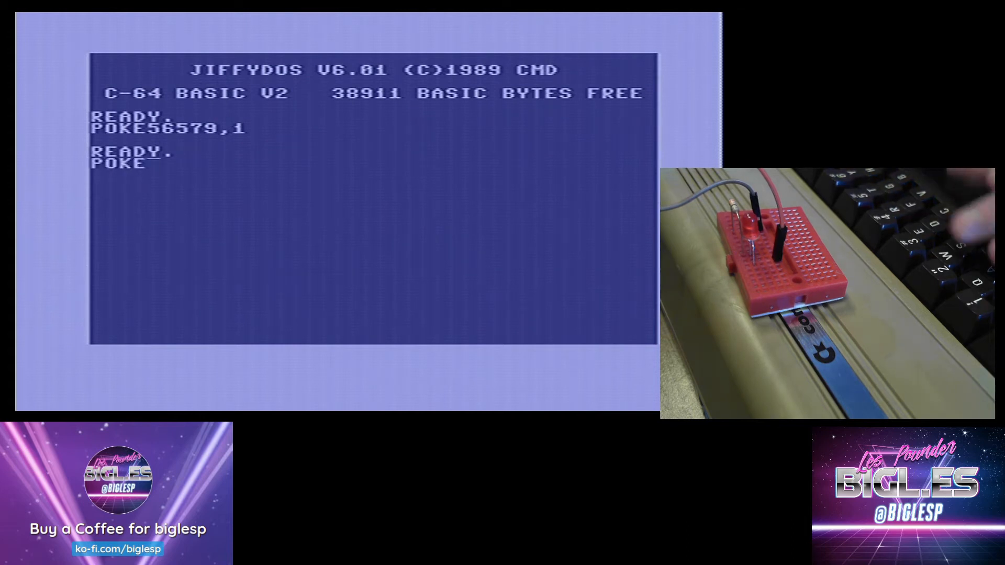
text(56577,)
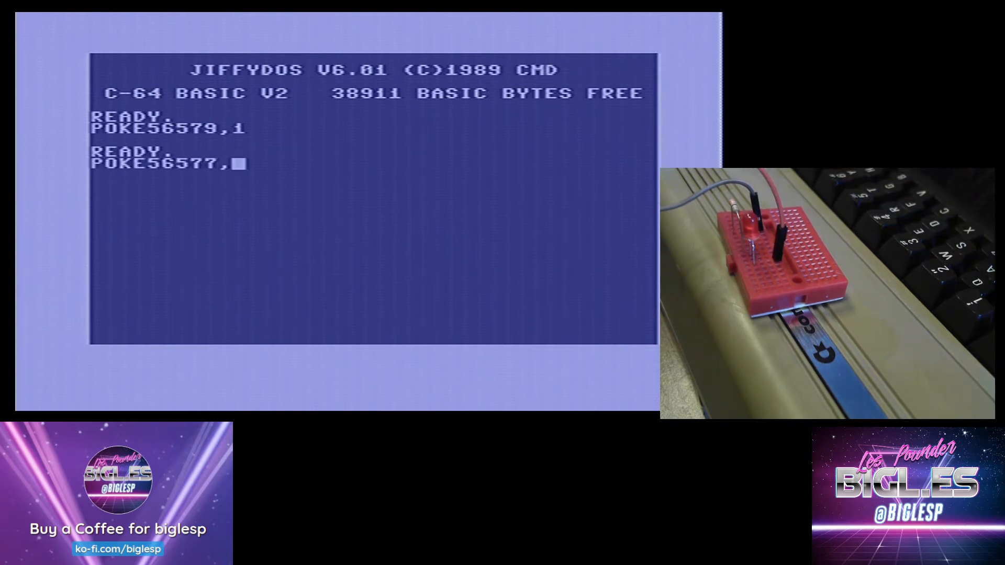
text(1)
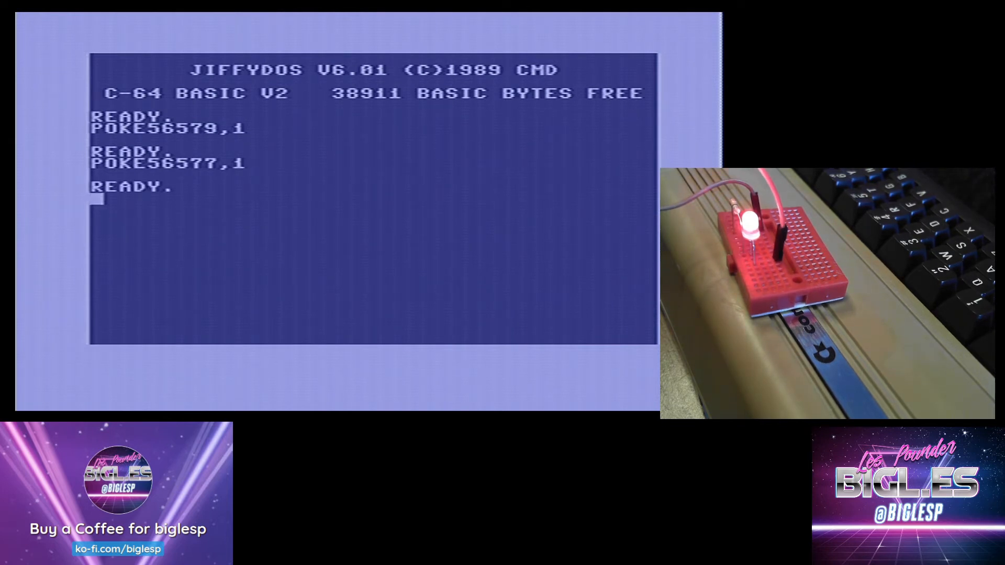
Turn the LED off again with the direct command POKE56577,0
text(POKE)
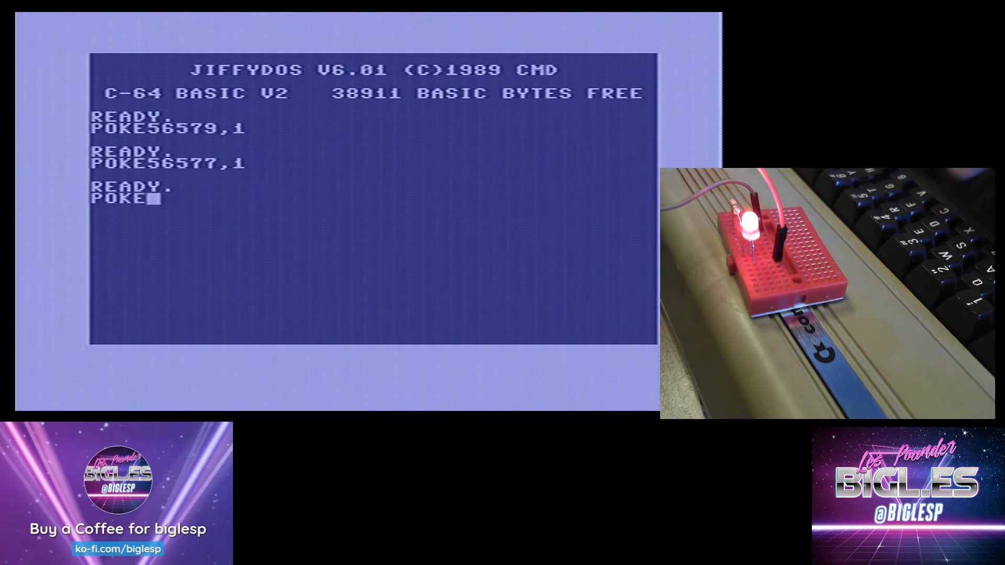
text(56577,)
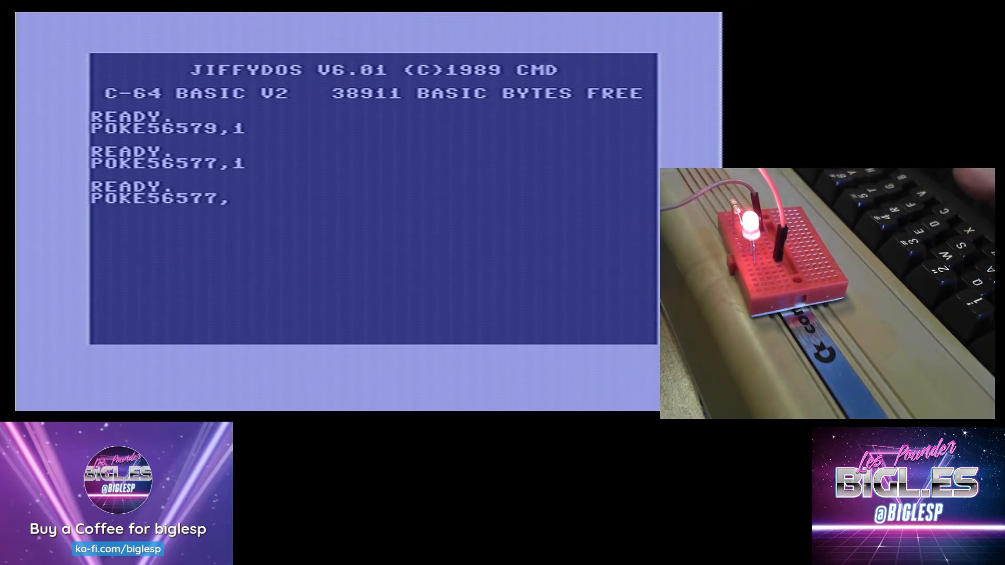
text(0)
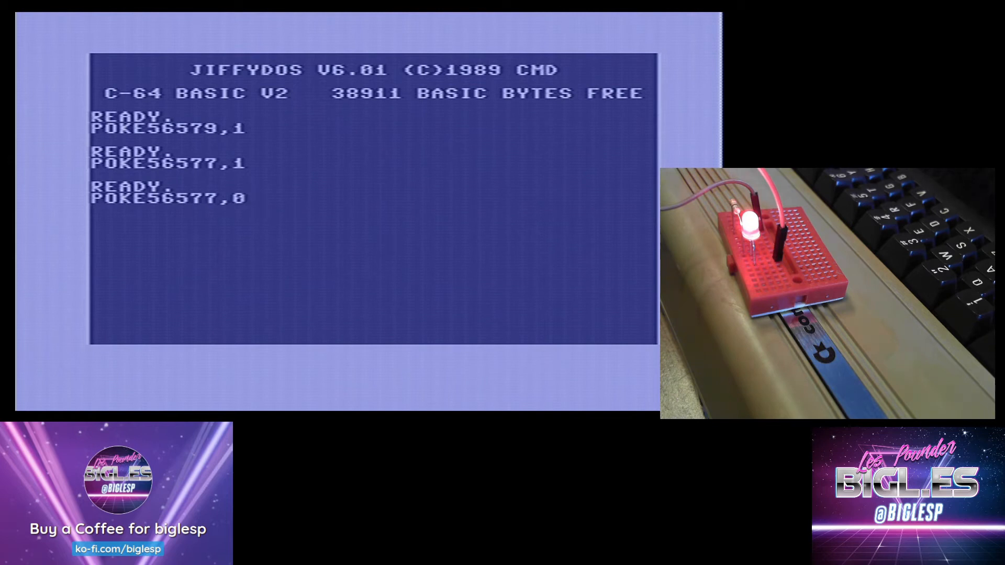
key(Return)
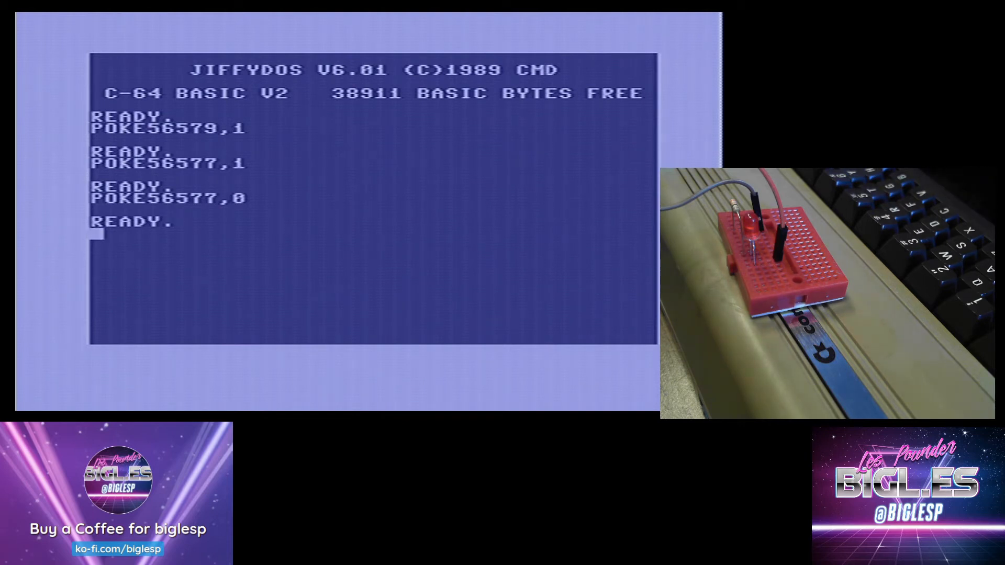
Enter lines 10 PRINT "LED ON" and 20 POKE56577,1 to announce and light the LED
text(10 PRINT)
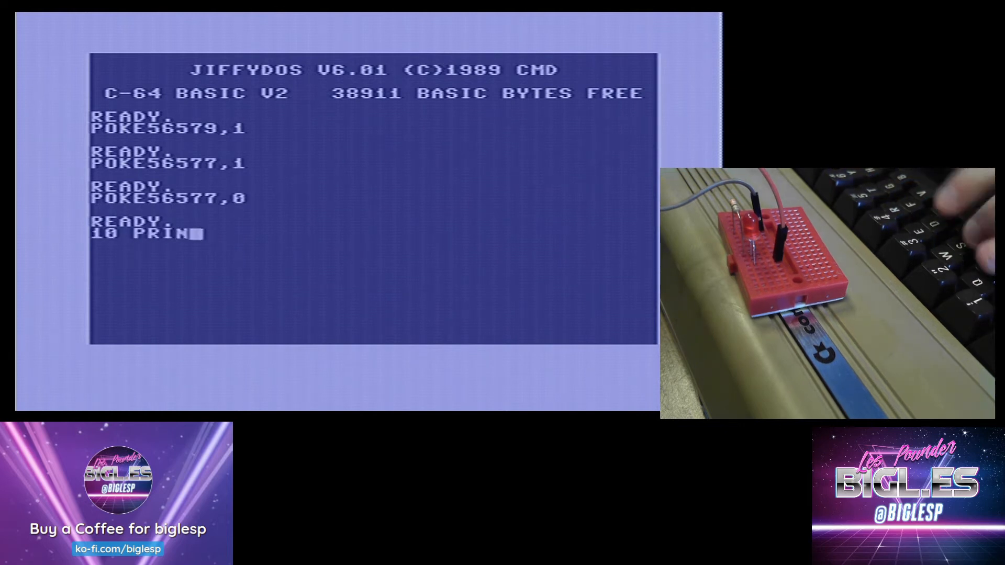
text(T)
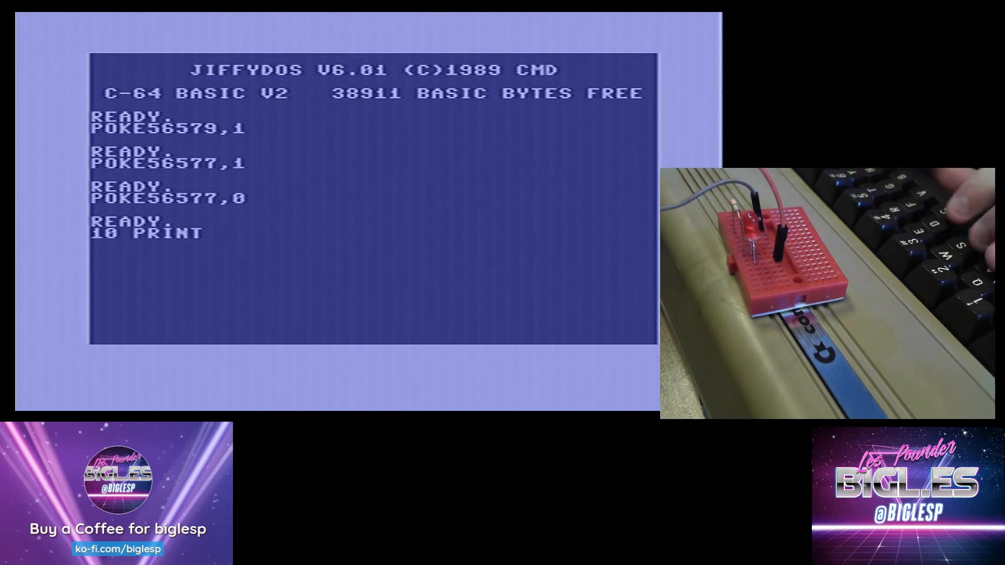
text("LED)
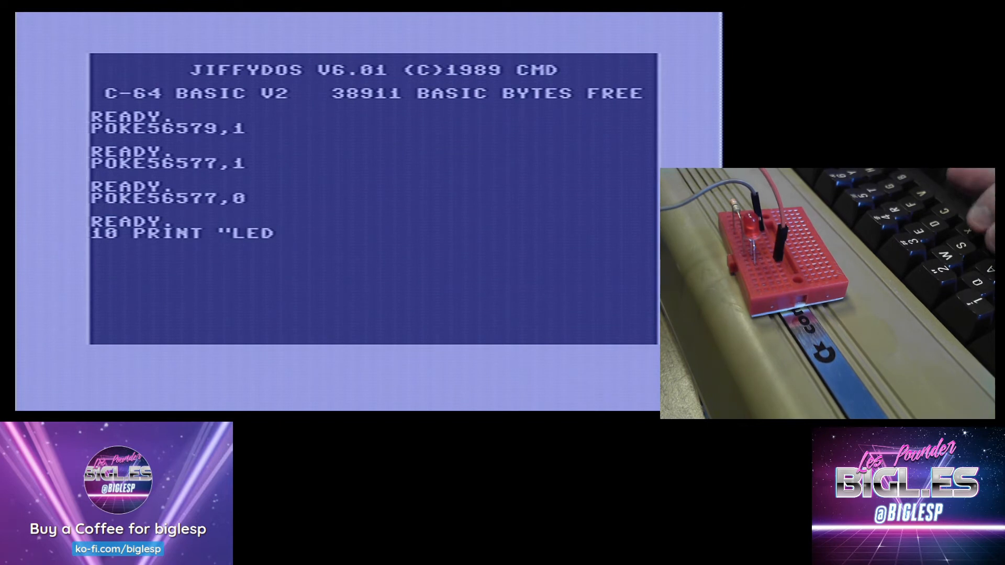
text(ON")
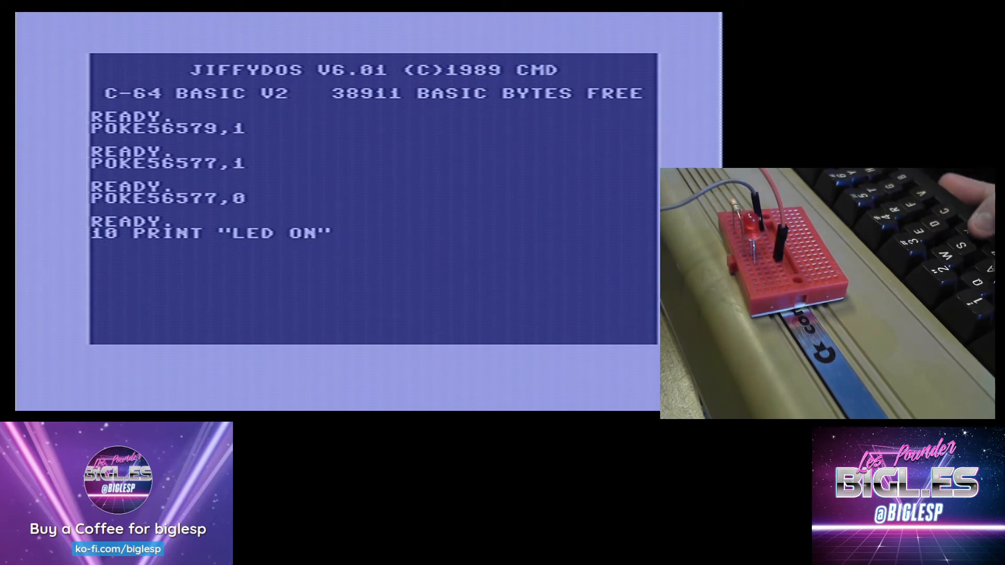
text(20 G)
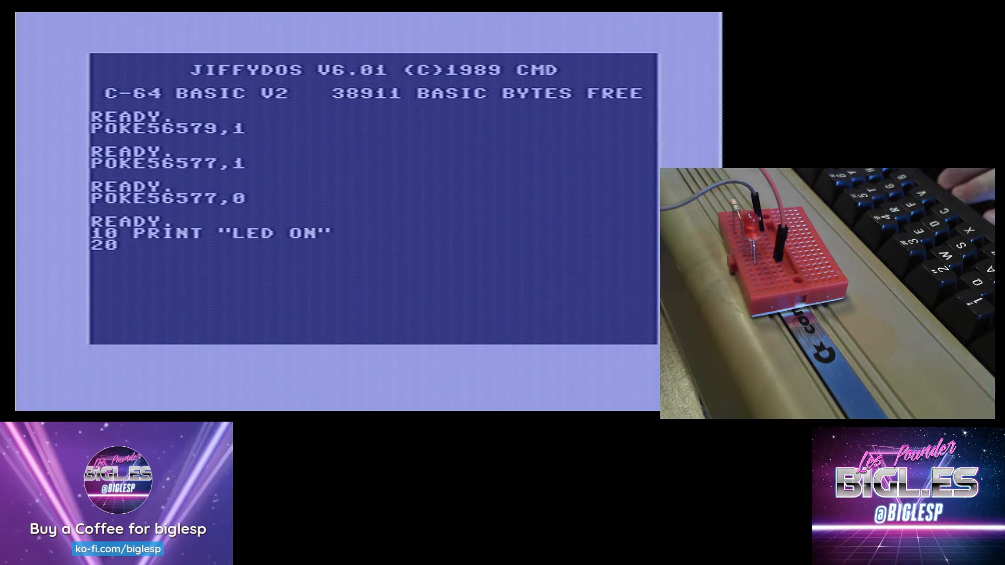
text(POKE5657)
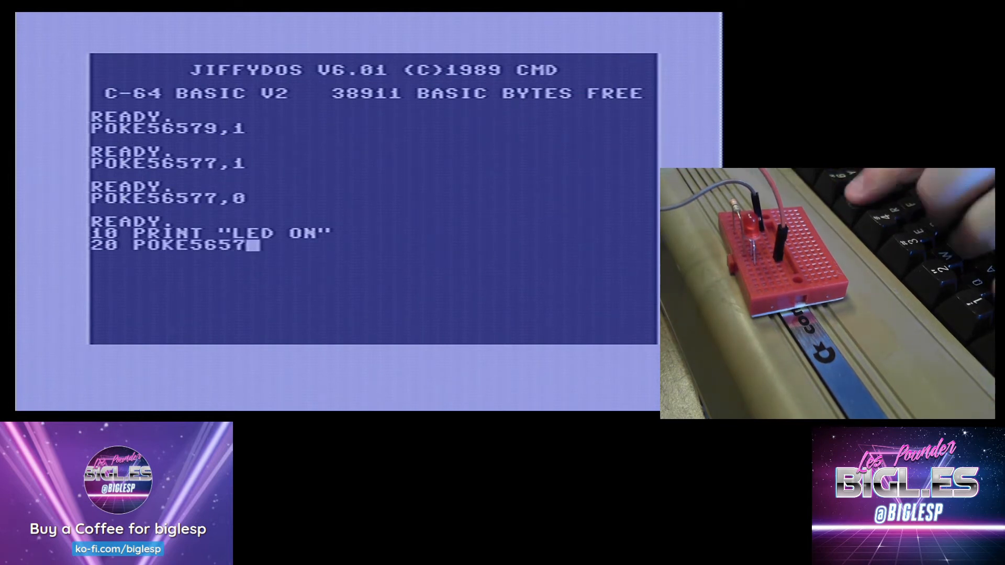
text(7,1)
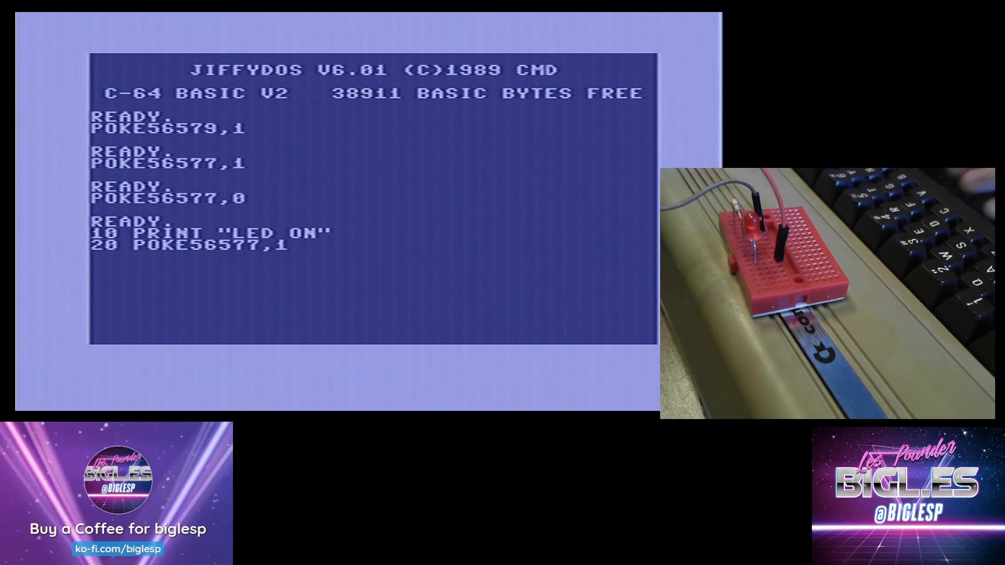
Enter line 30 FOR I=1TO1000:NEXT as the on-state delay loop
text(30 FOR I)
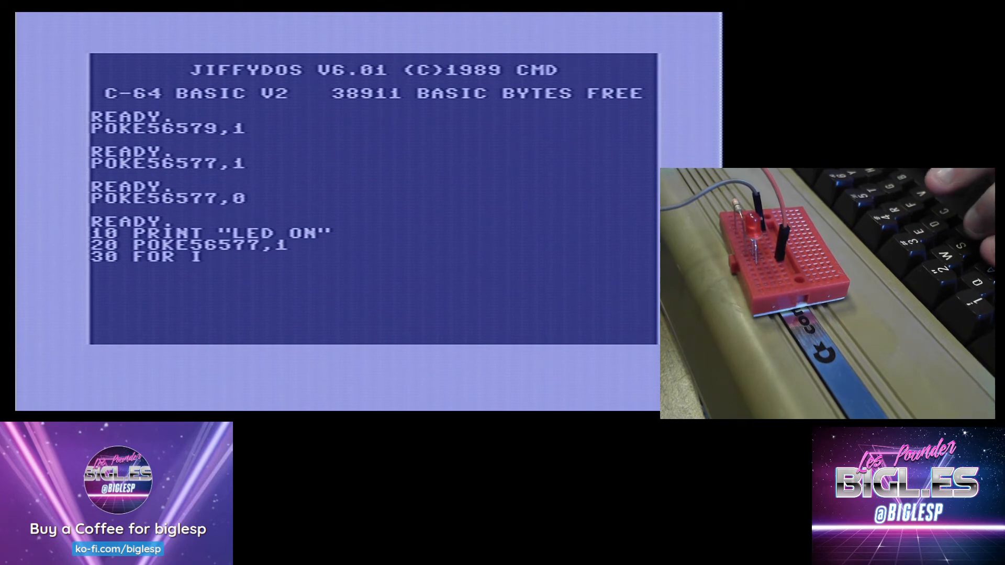
text(=1T)
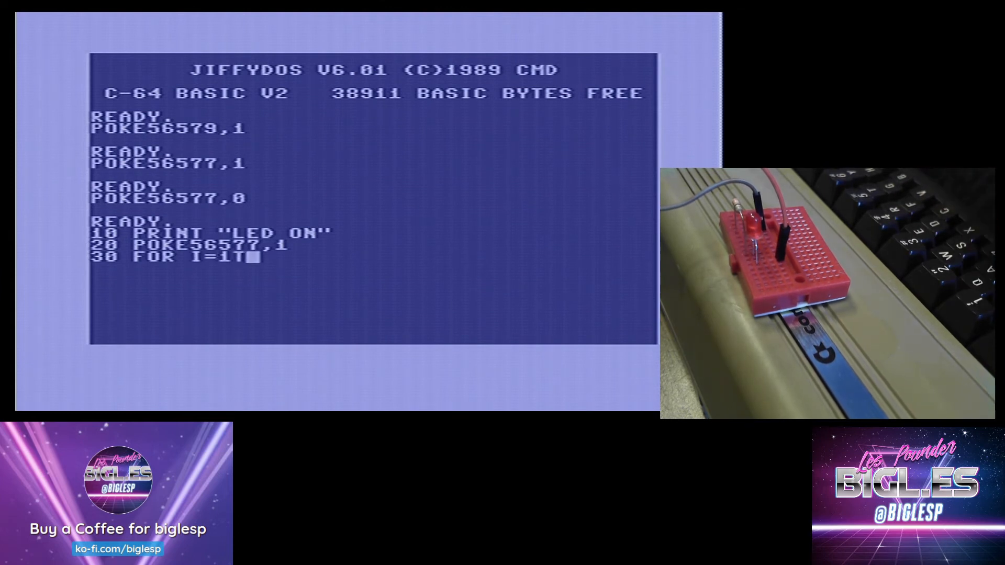
text(O1000)
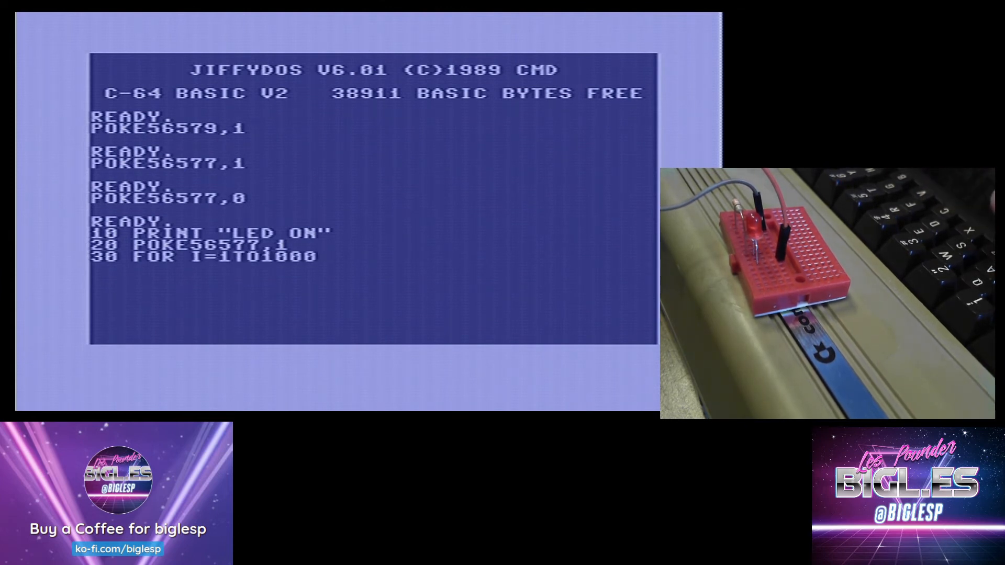
text(:NEX)
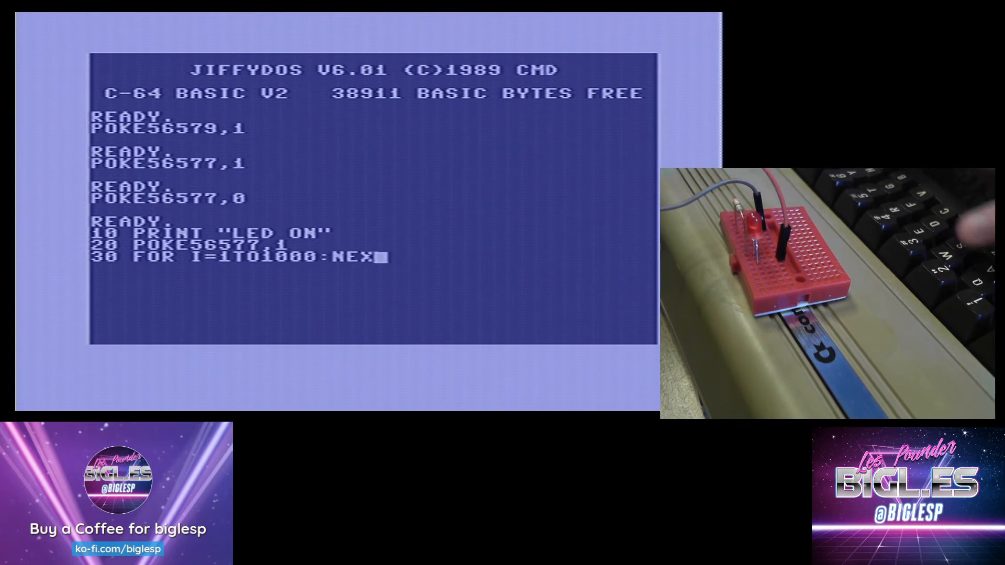
text(T)
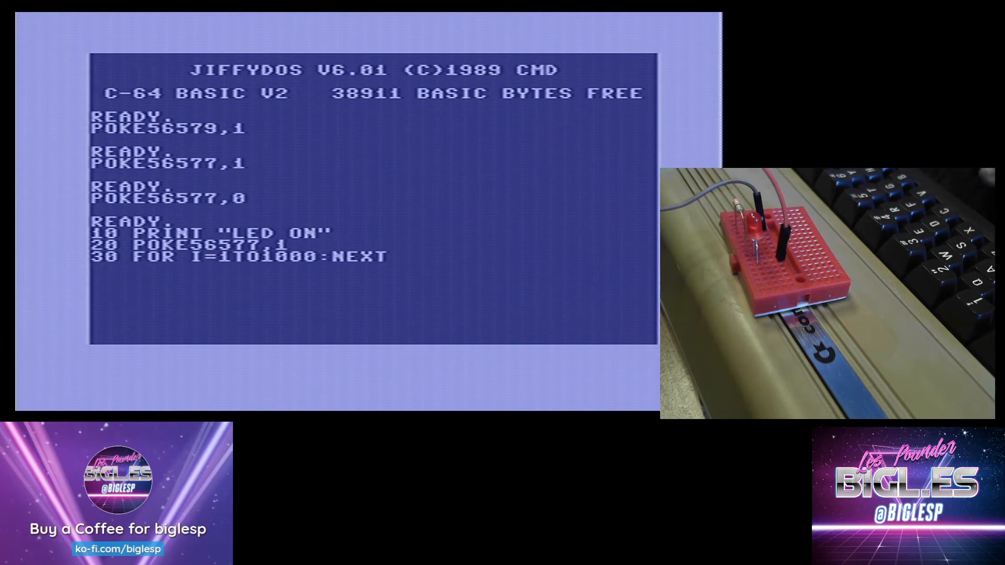
Enter lines 40 PRINT "LED OFF" and 50 POKE56577,0 to announce and darken the LED
text(40)
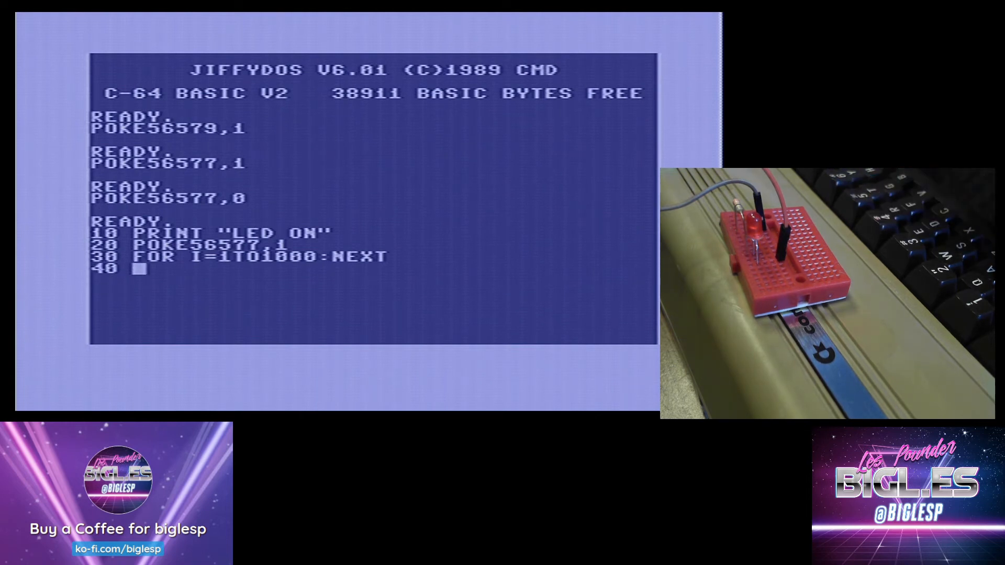
text(PRINT)
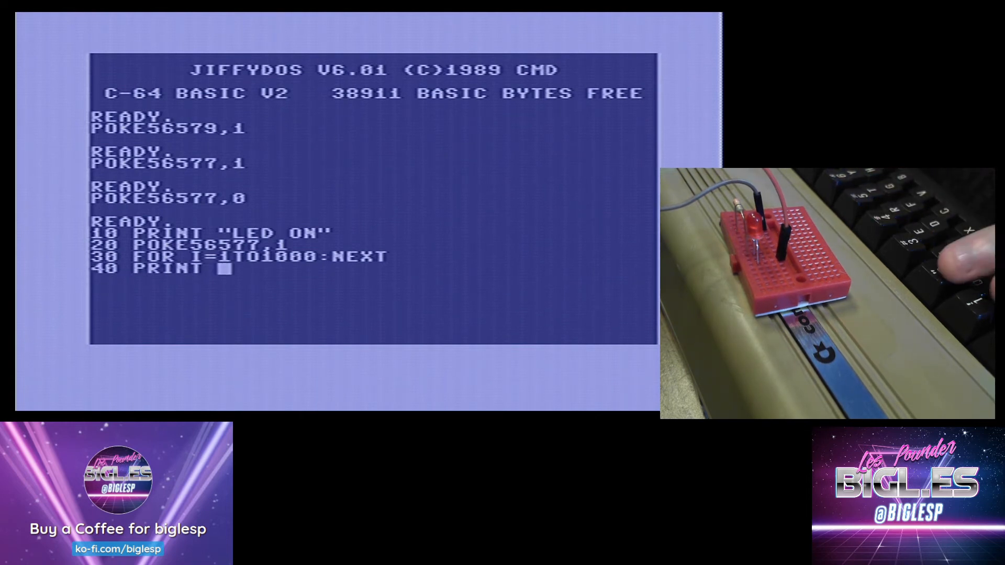
text("LED)
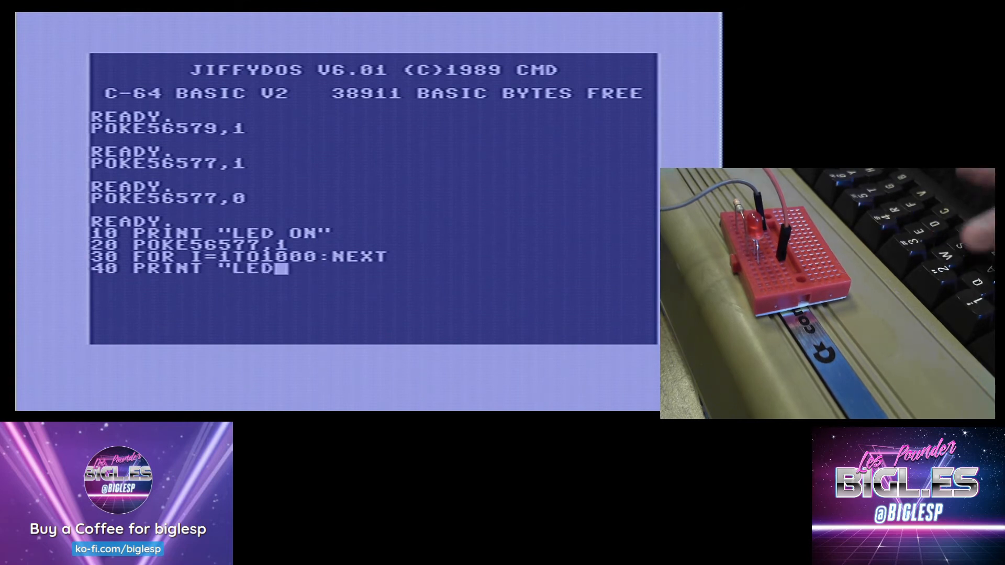
text(OFF")
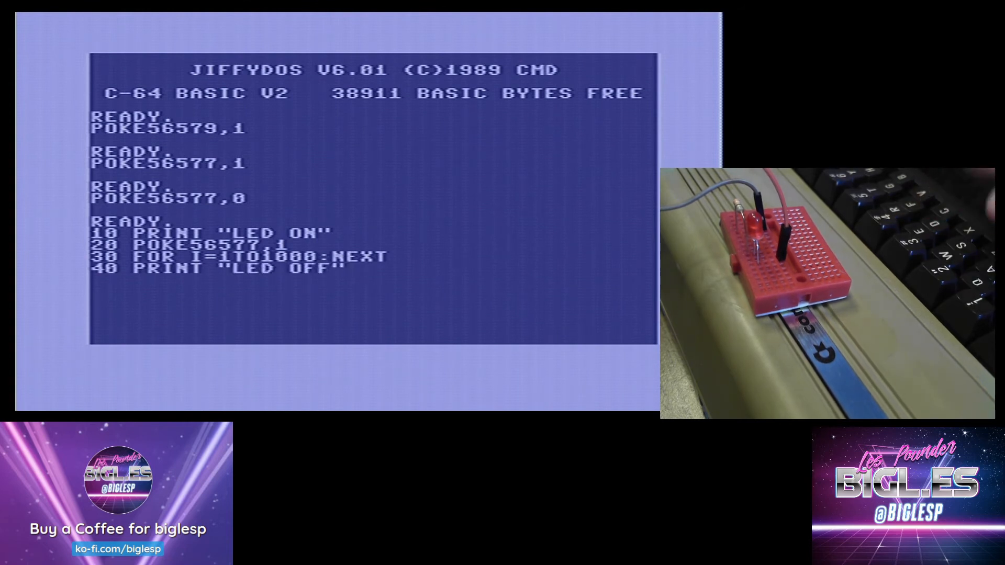
text(5)
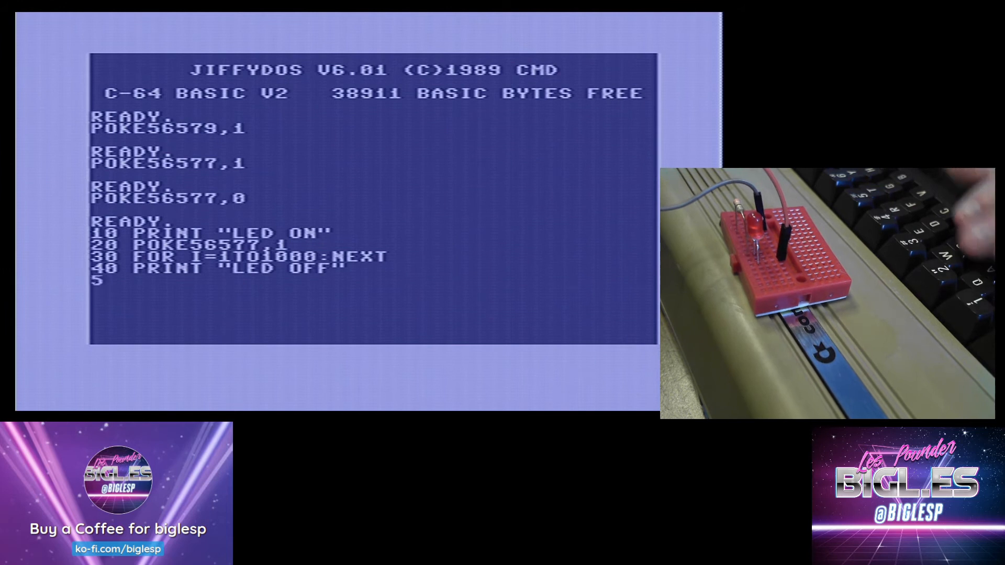
text(0 POKE)
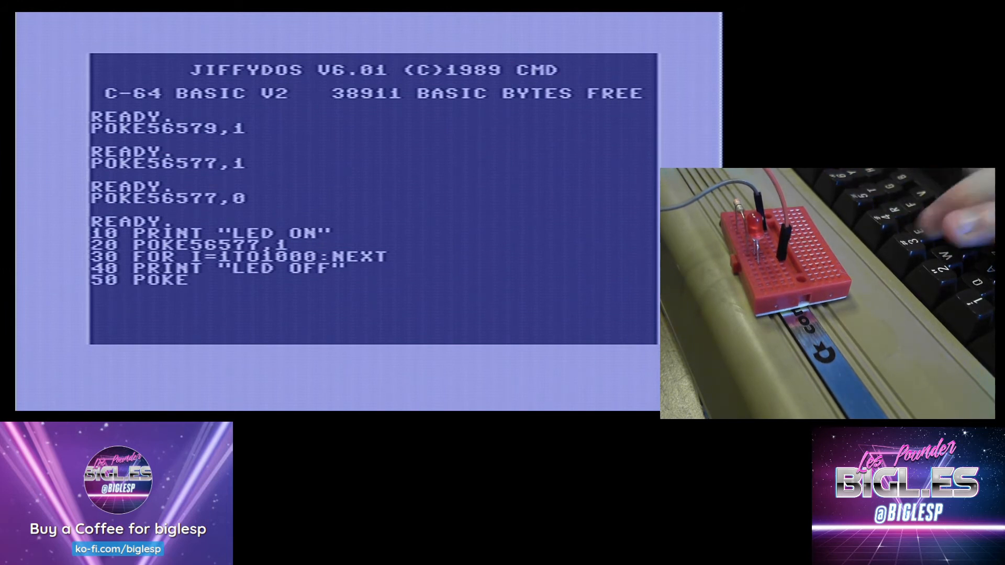
text(56577,0)
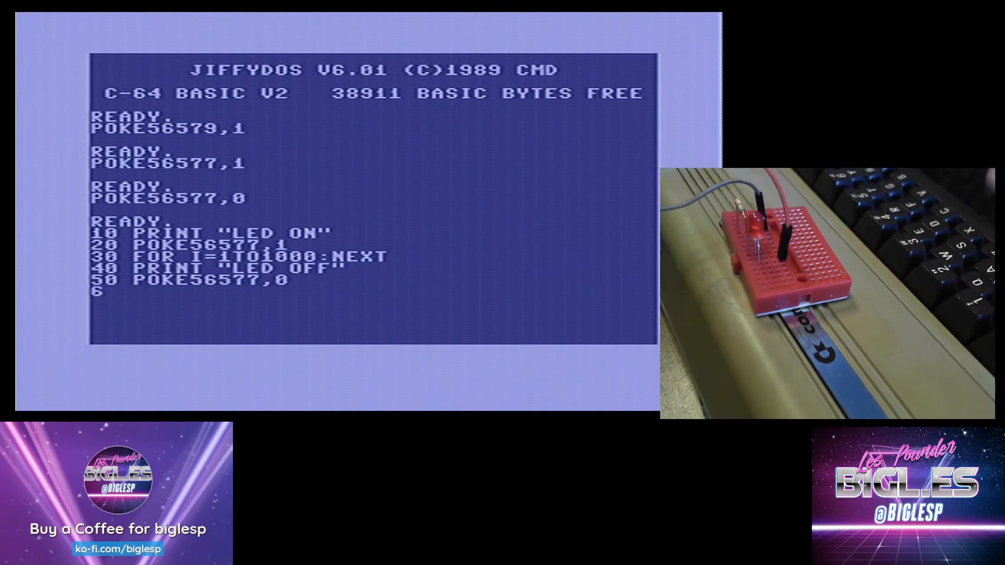
Enter line 60 FOR I=1TO1000:NEXT delay and line 70 GOTO 10 to loop the program
text(0 FOR)
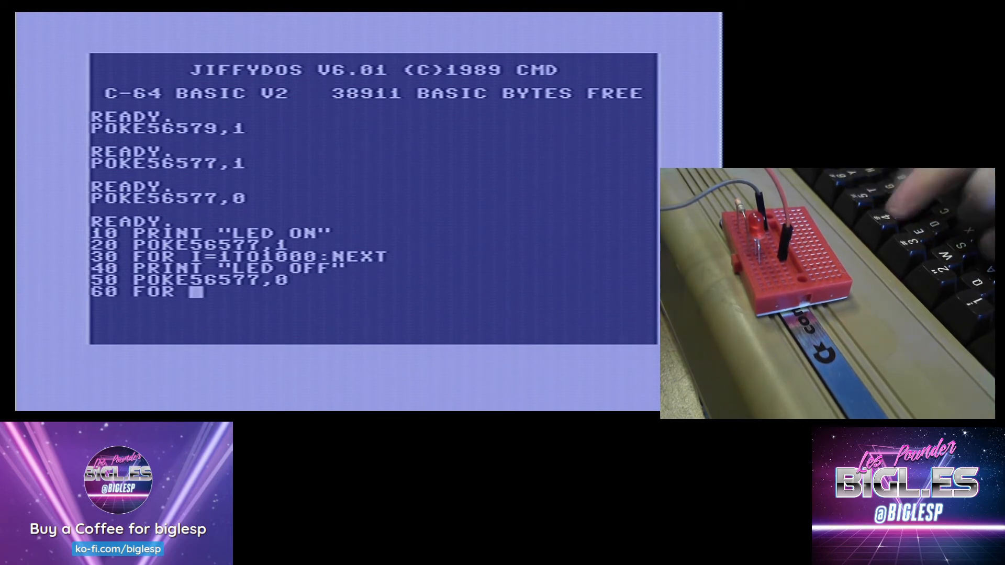
text(I)
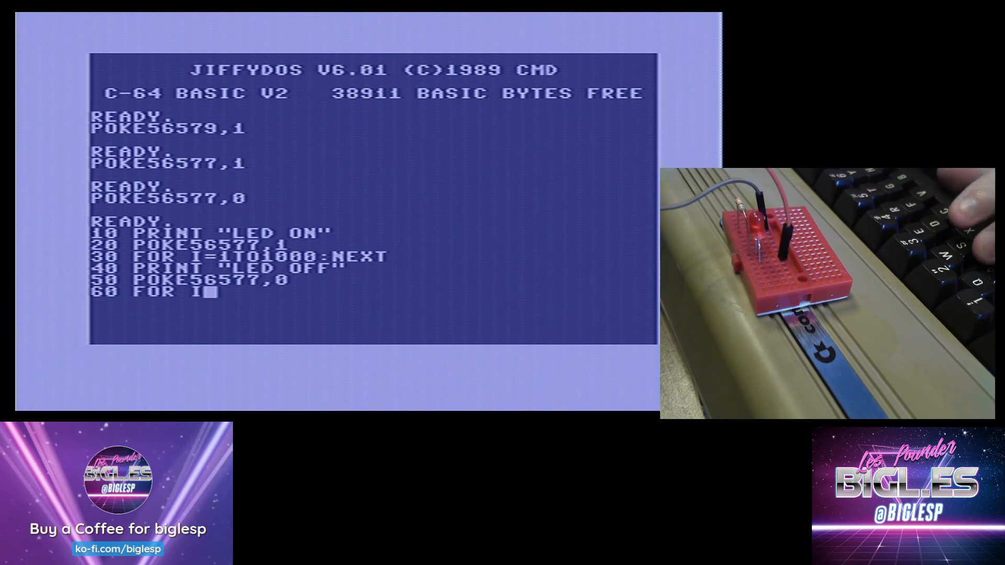
text(=)
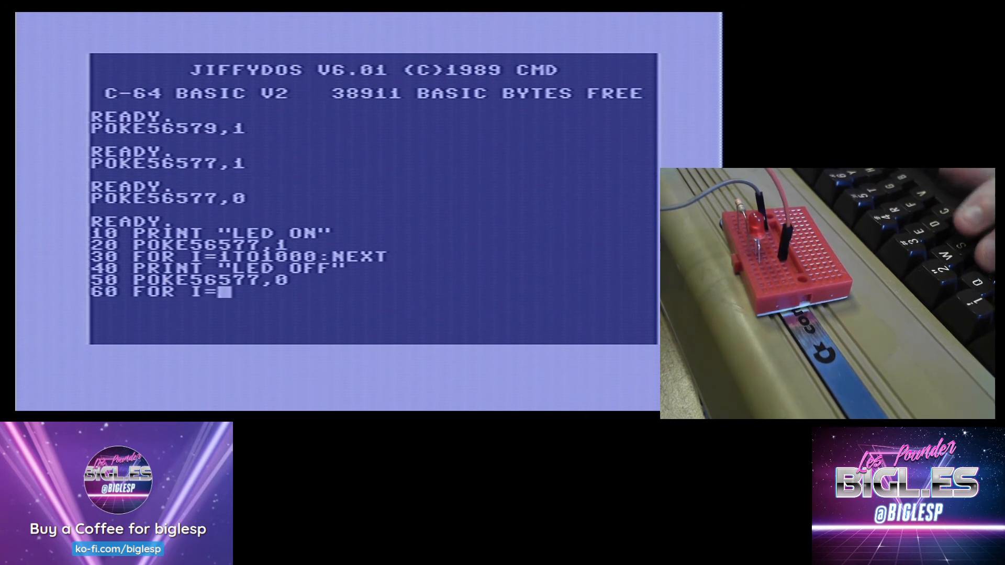
text(1TO1000)
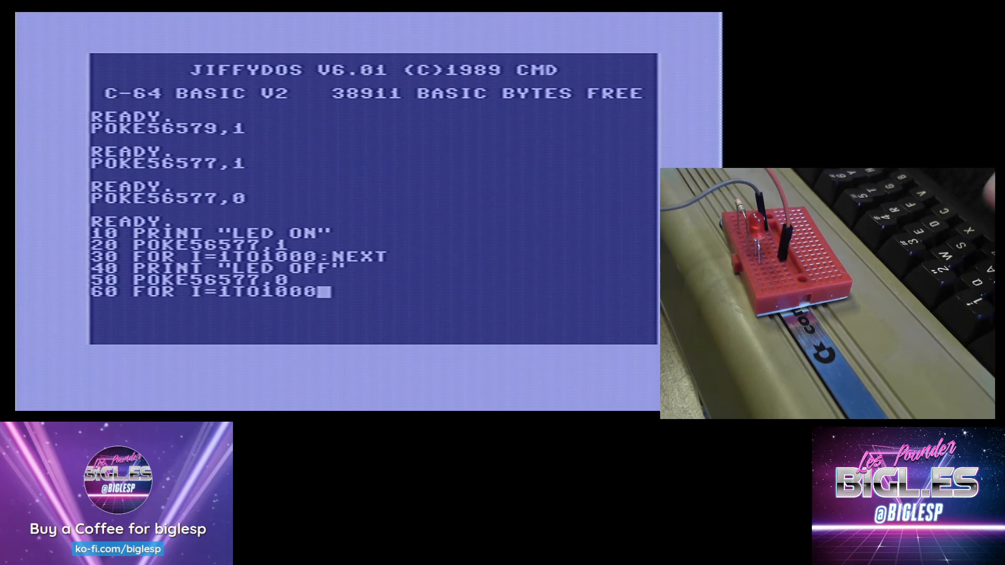
text(:)
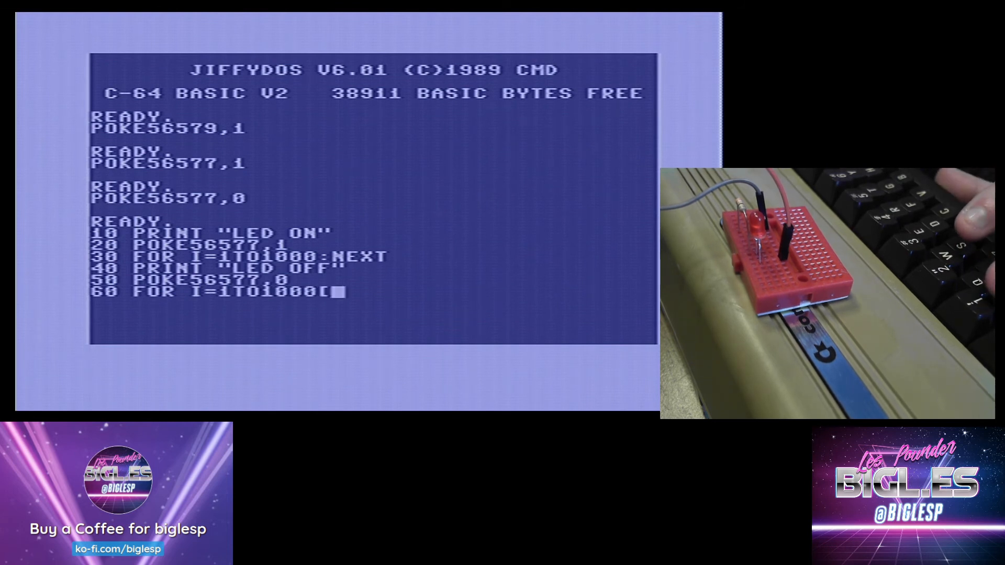
text(NE)
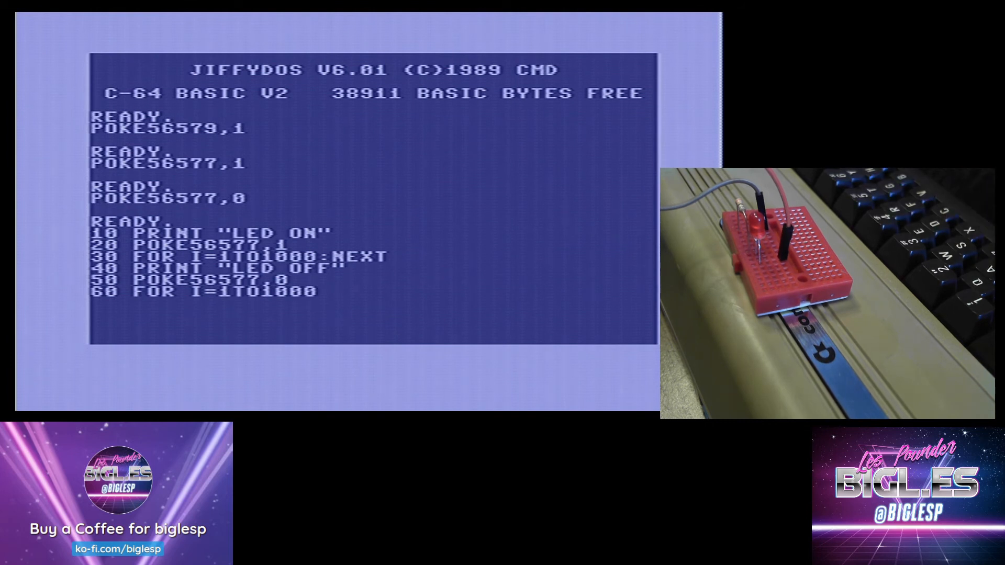
text(:NEX)
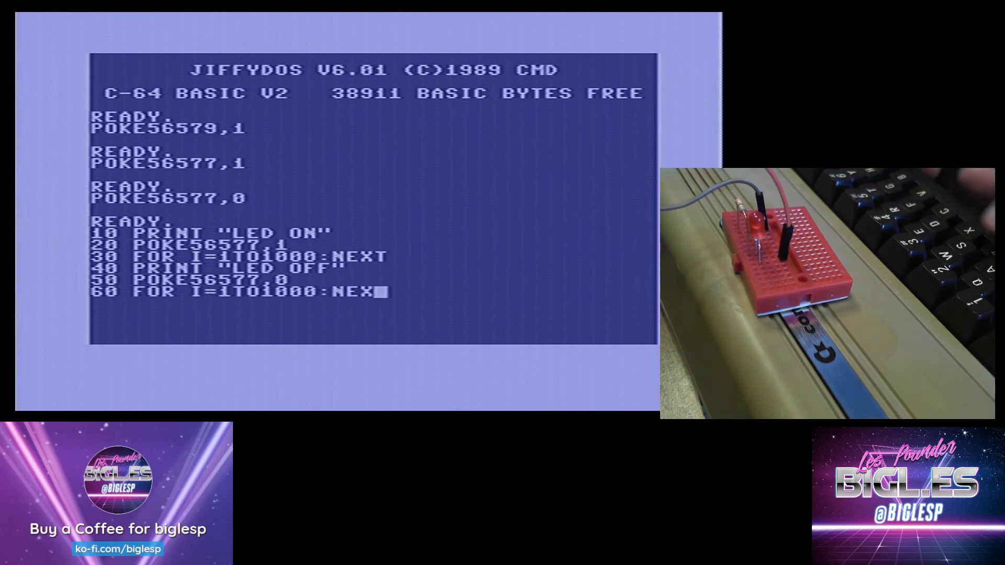
text(T)
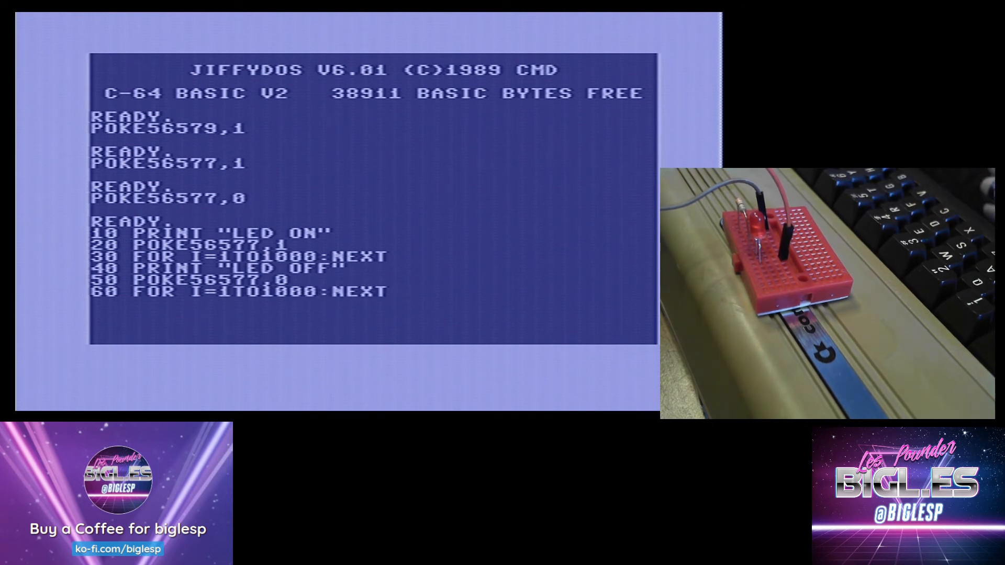
text(70 GOTO)
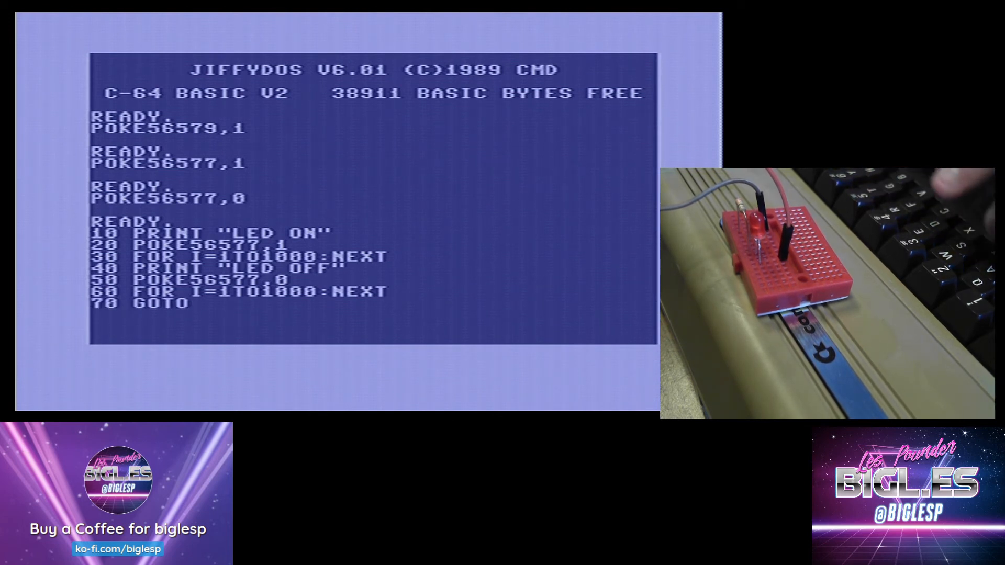
text(10)
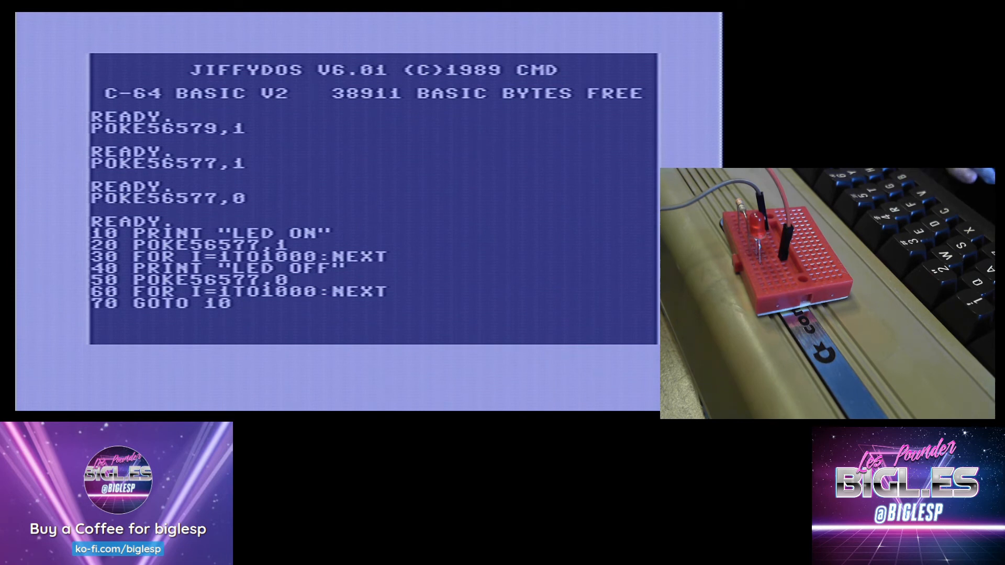